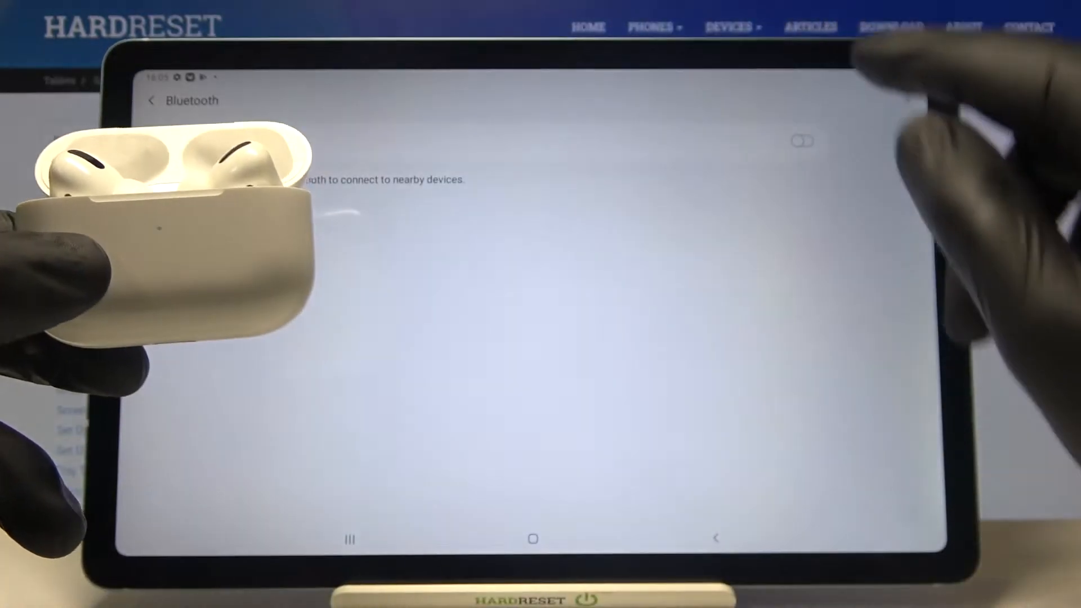
Switch Bluetooth on so the AirPods Pro show under available devices
left_click(801, 142)
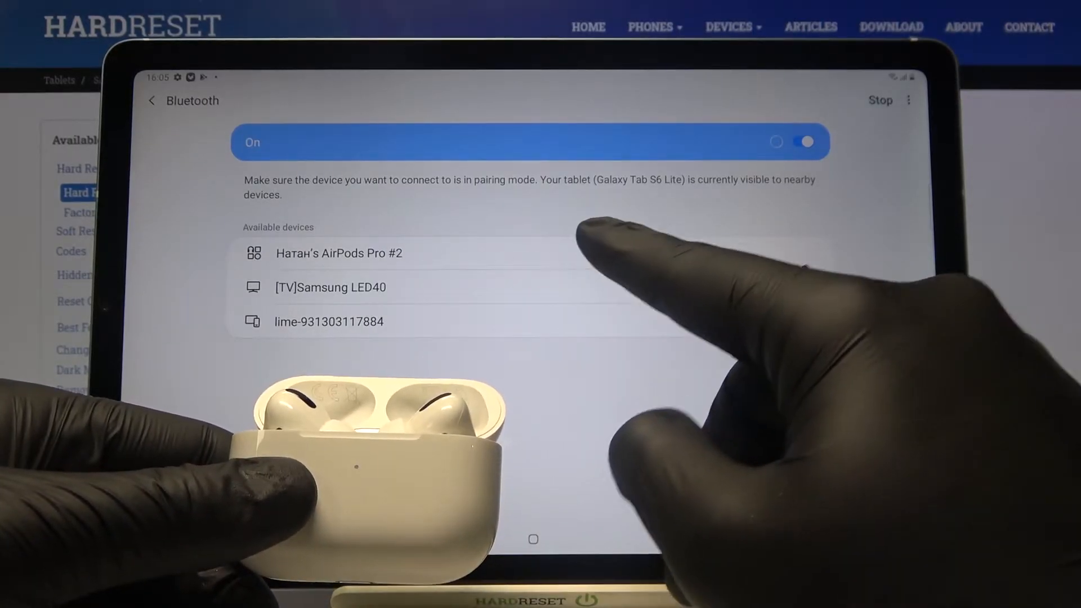
Pair the AirPods Pro, confirm pairing, and view their device options page
left_click(338, 253)
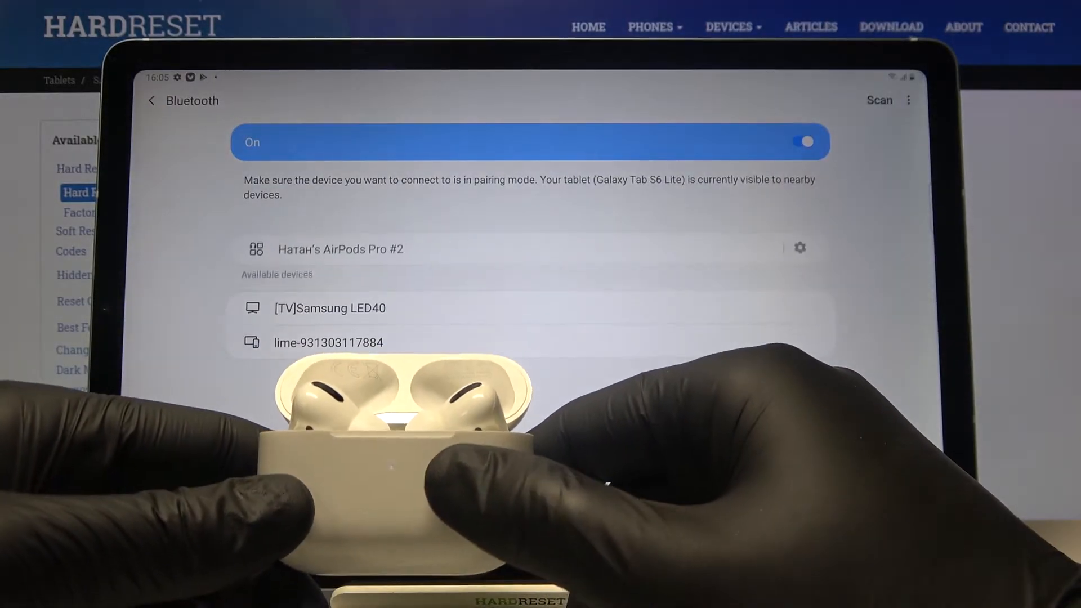
left_click(341, 248)
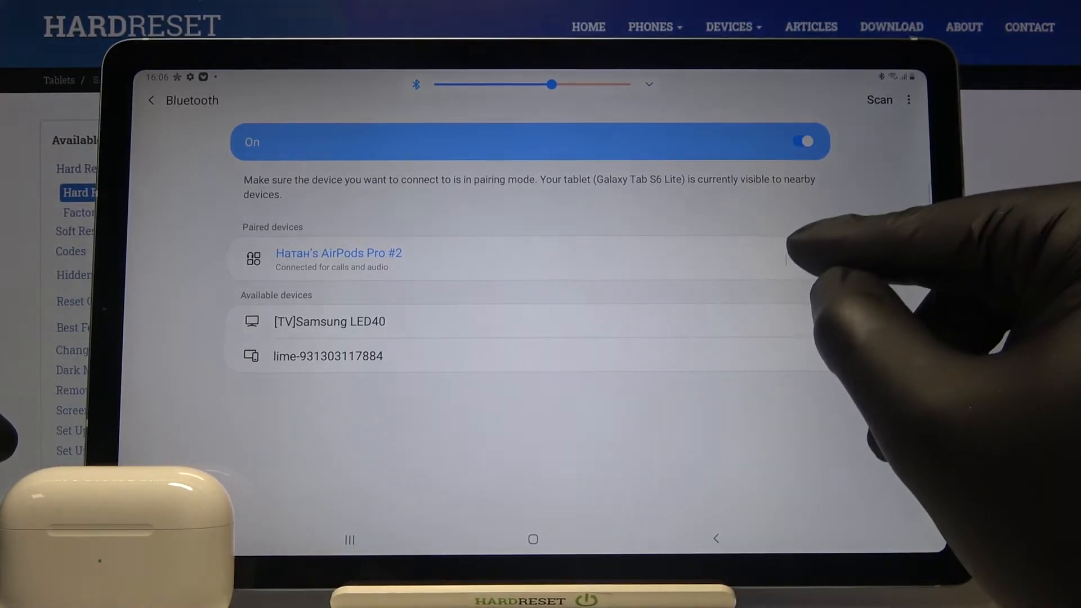
left_click(338, 258)
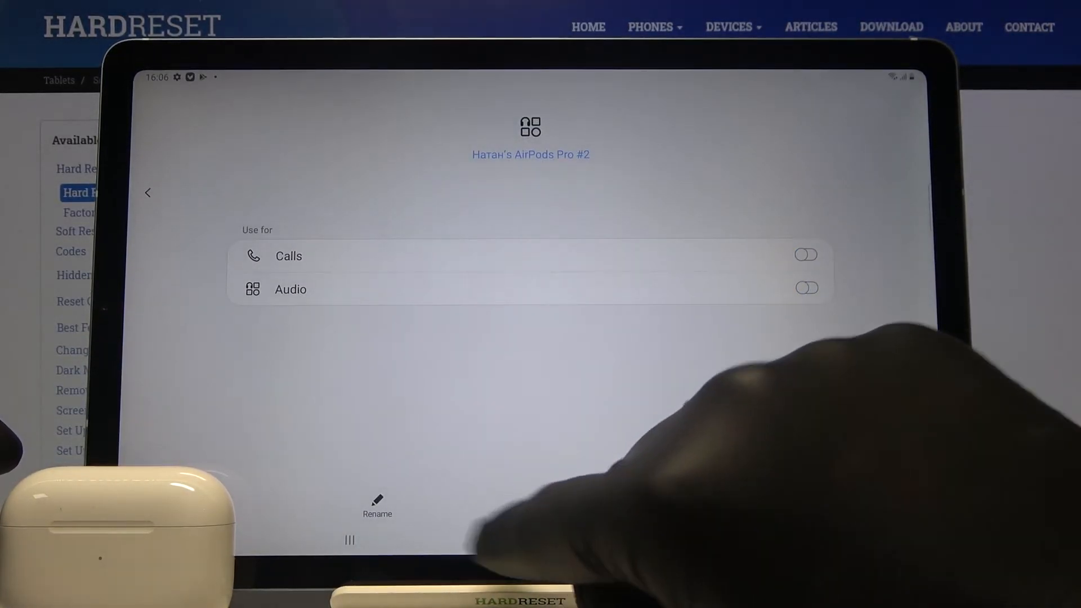